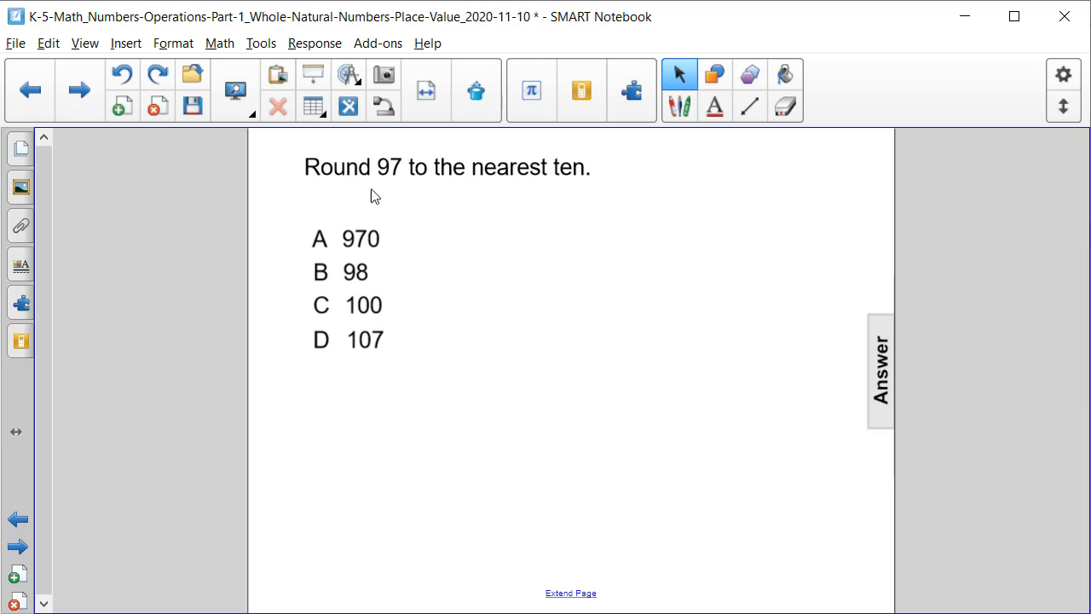
{"action": "mouse_move", "coordinate": [641, 150]}
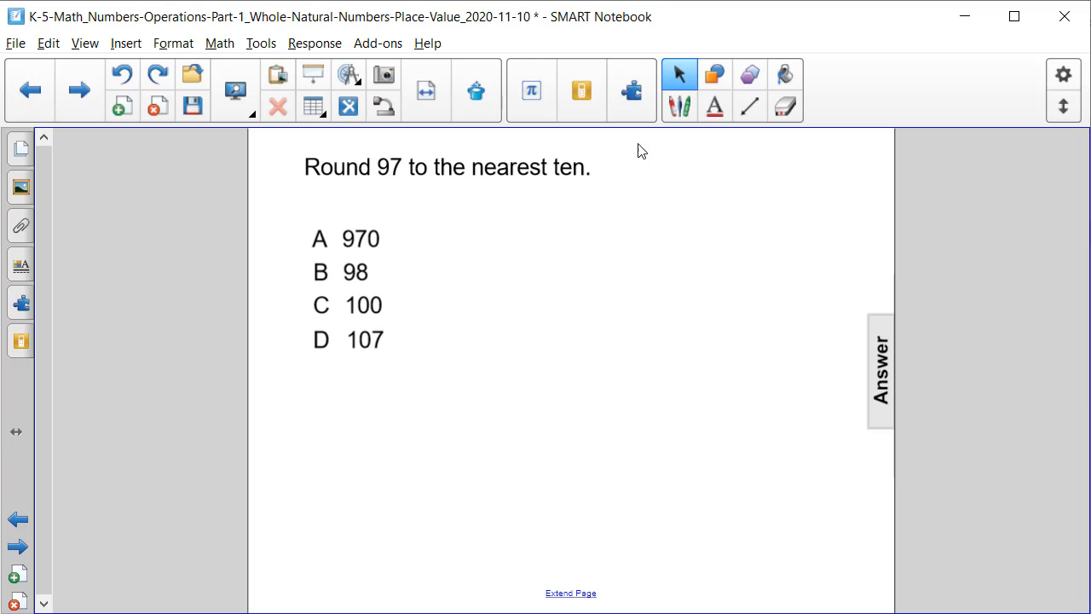
{"action": "mouse_move", "coordinate": [389, 244]}
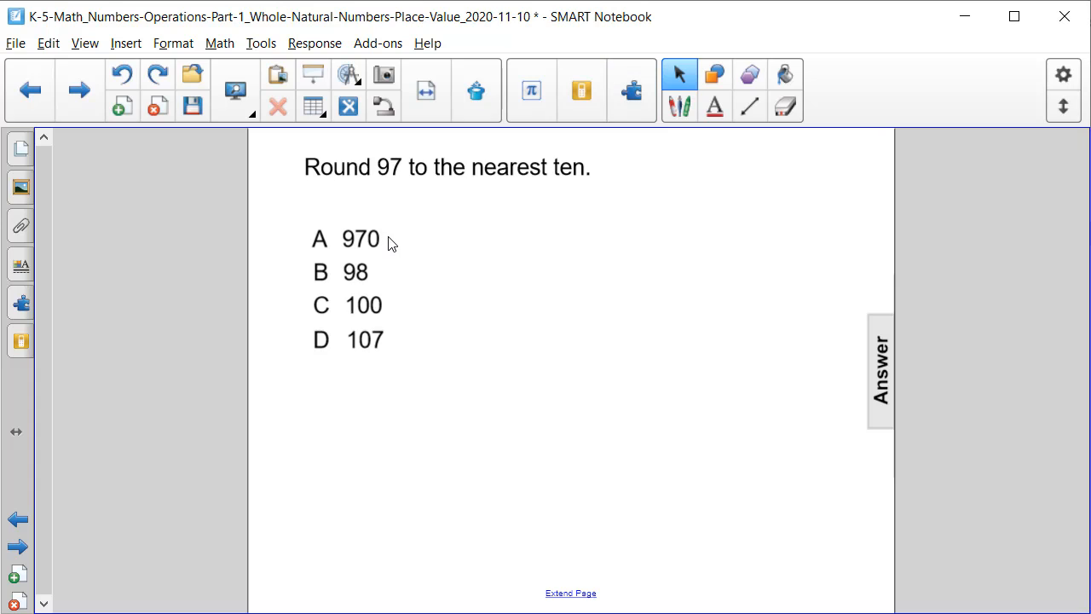
{"action": "mouse_move", "coordinate": [386, 266]}
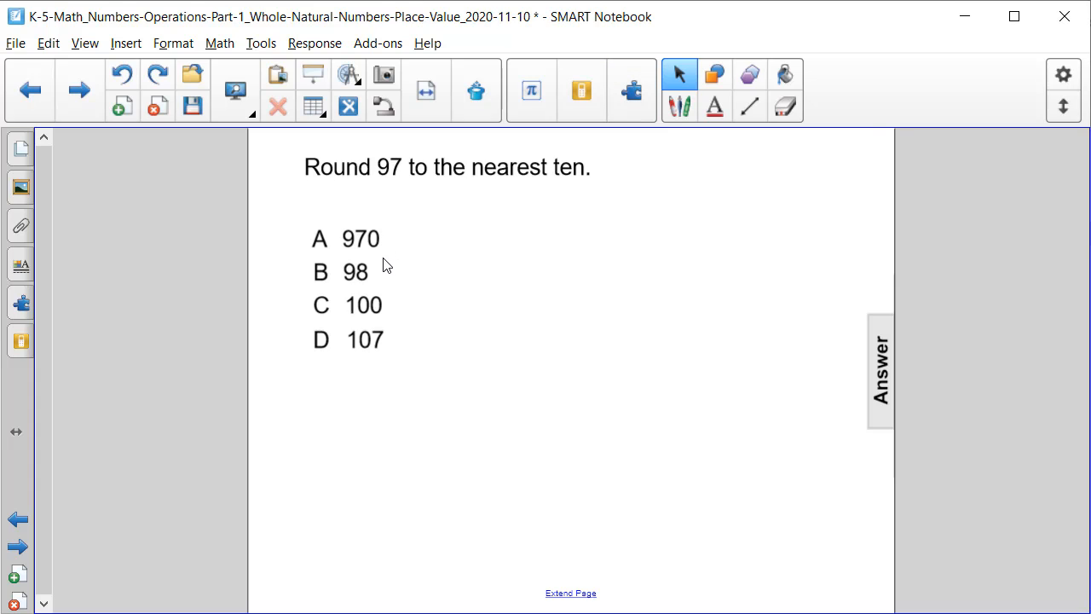
{"action": "mouse_move", "coordinate": [378, 283]}
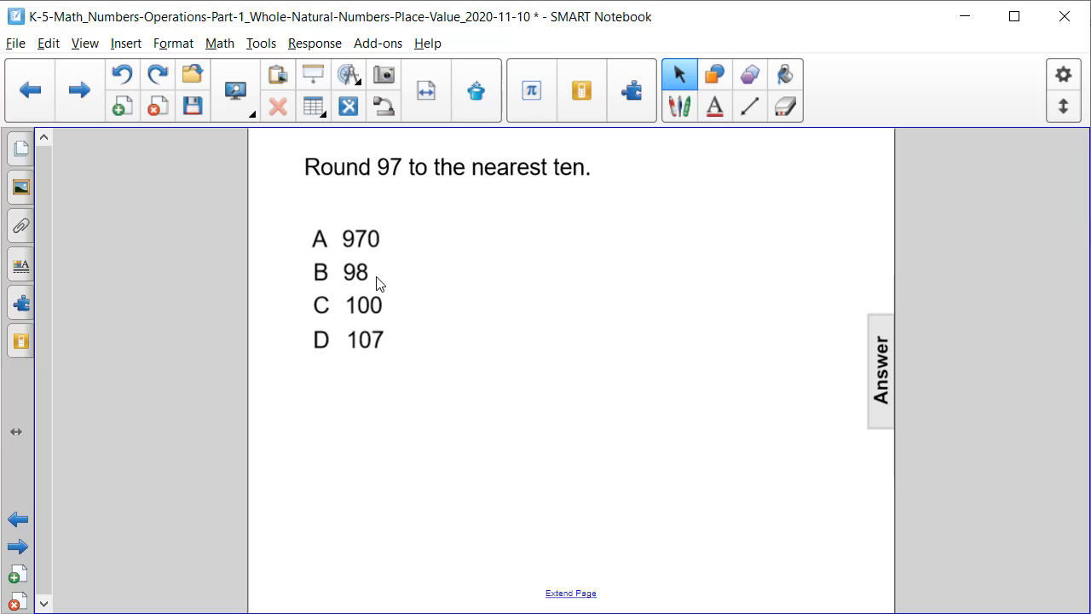
{"action": "mouse_move", "coordinate": [390, 316]}
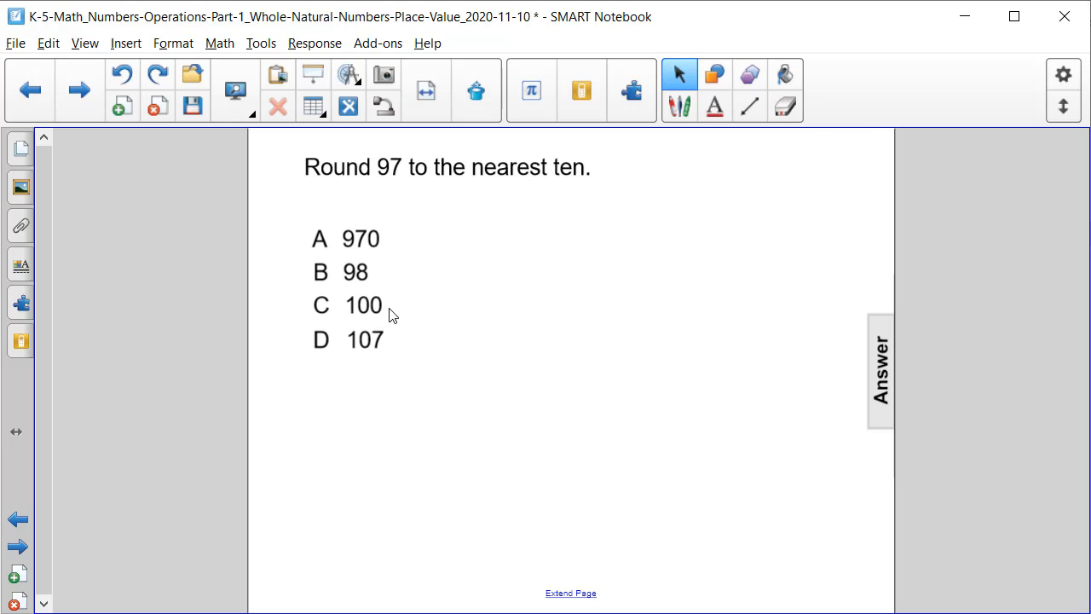
{"action": "mouse_move", "coordinate": [389, 351]}
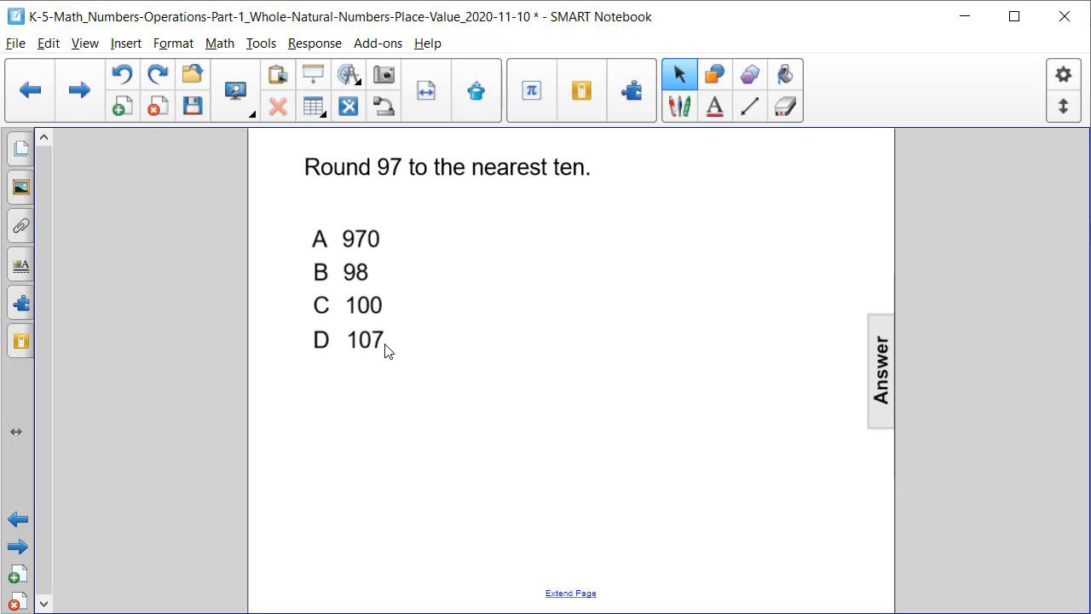
{"action": "mouse_move", "coordinate": [679, 106]}
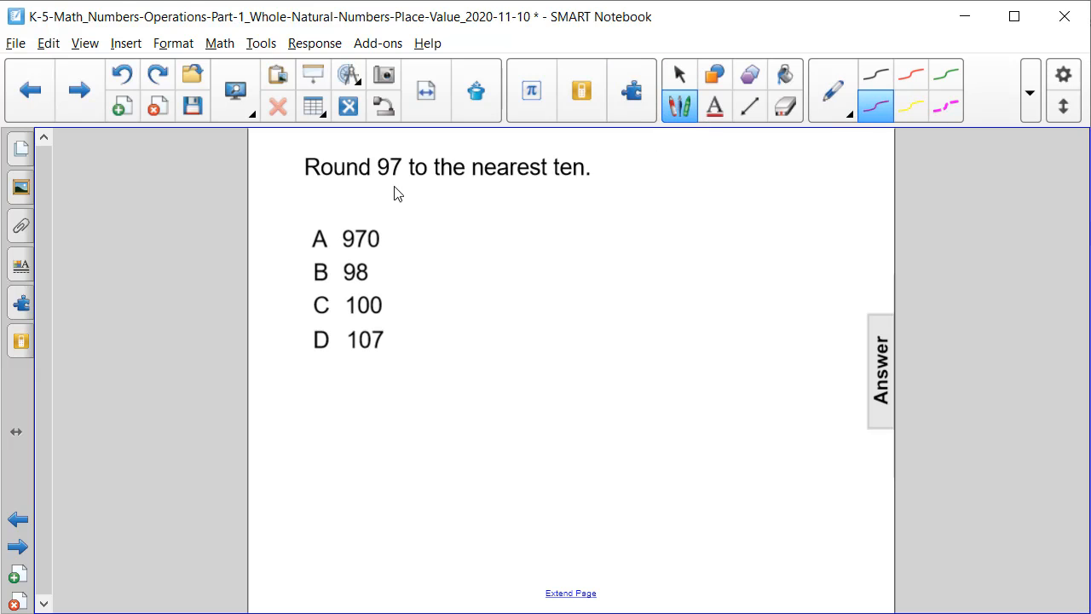
{"action": "mouse_move", "coordinate": [454, 189]}
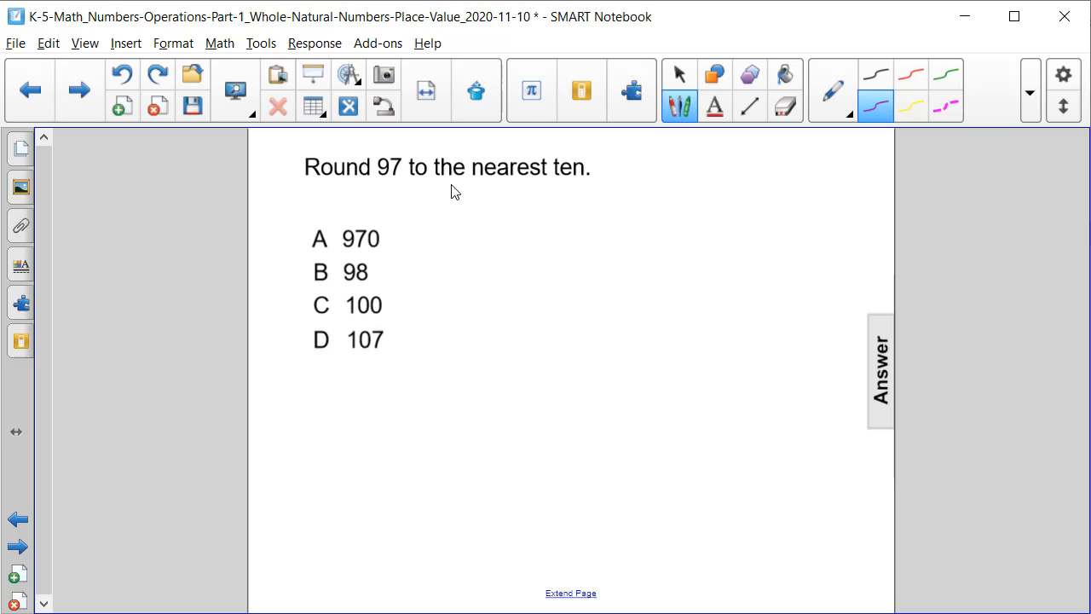
{"action": "mouse_move", "coordinate": [381, 186]}
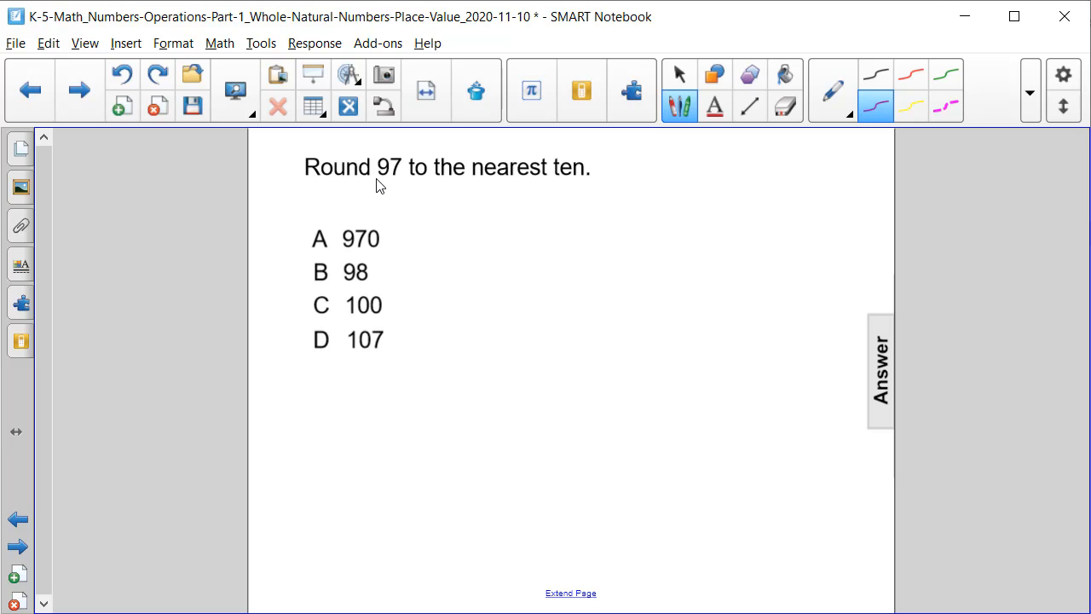
Step: Draw a purple upward arrow beneath the 9 in 97 marking it as the tens digit
{"action": "left_click_drag", "start_coordinate": [378, 179], "coordinate": [384, 196]}
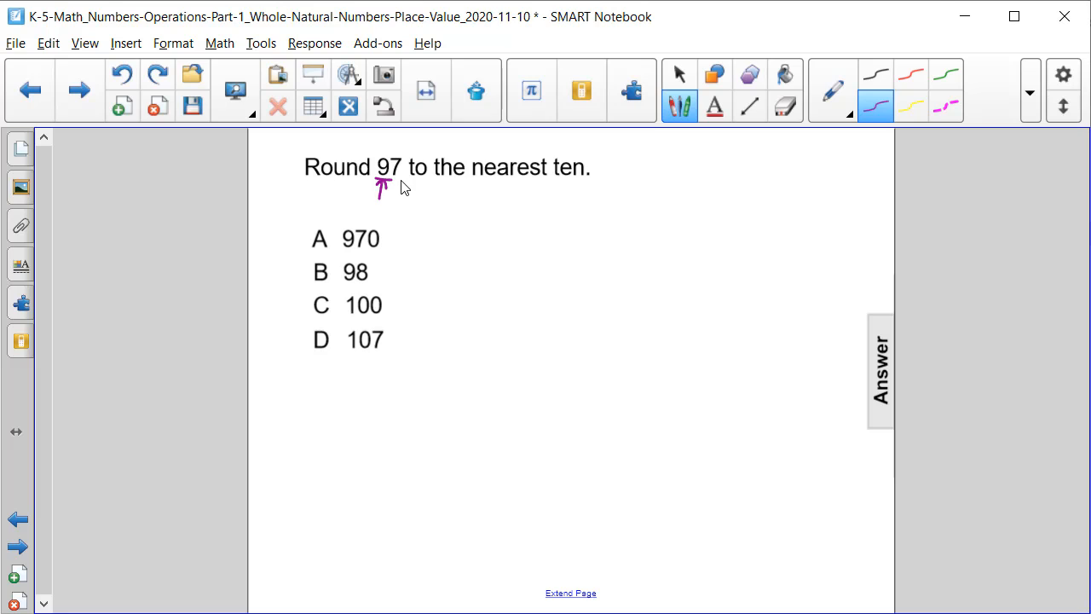
Step: Underline the 7 in 97 and handwrite 100 beside the answer choices
{"action": "left_click_drag", "start_coordinate": [375, 186], "coordinate": [409, 184]}
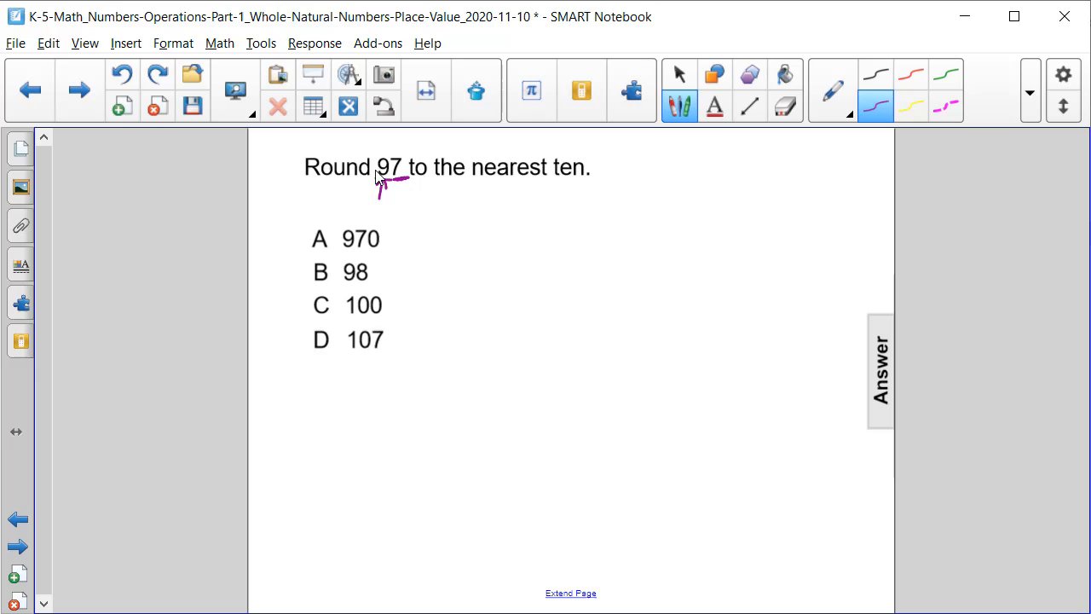
{"action": "left_click_drag", "start_coordinate": [498, 231], "coordinate": [549, 213]}
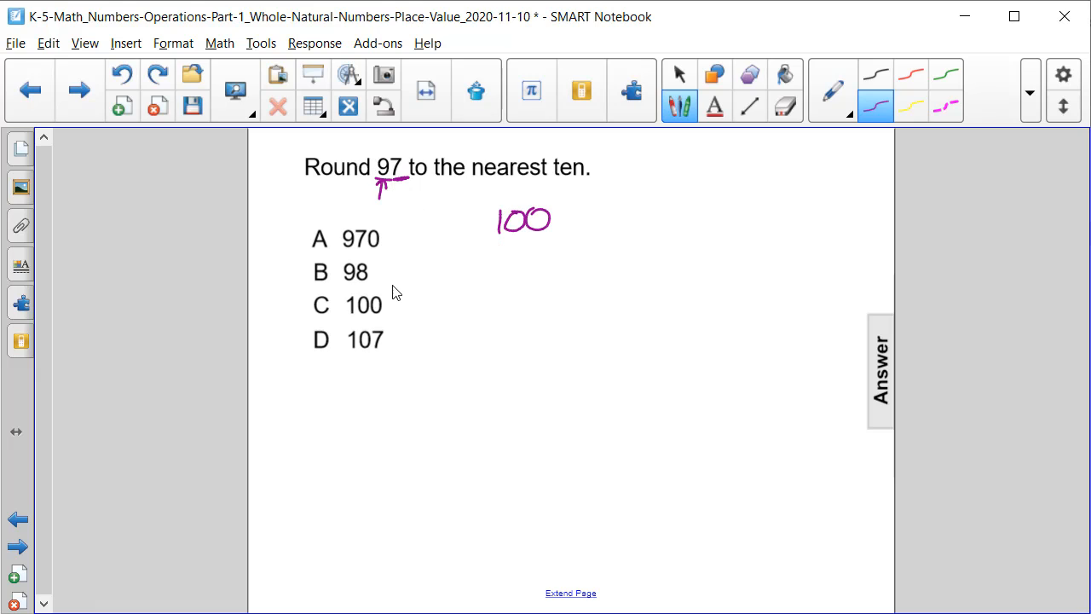